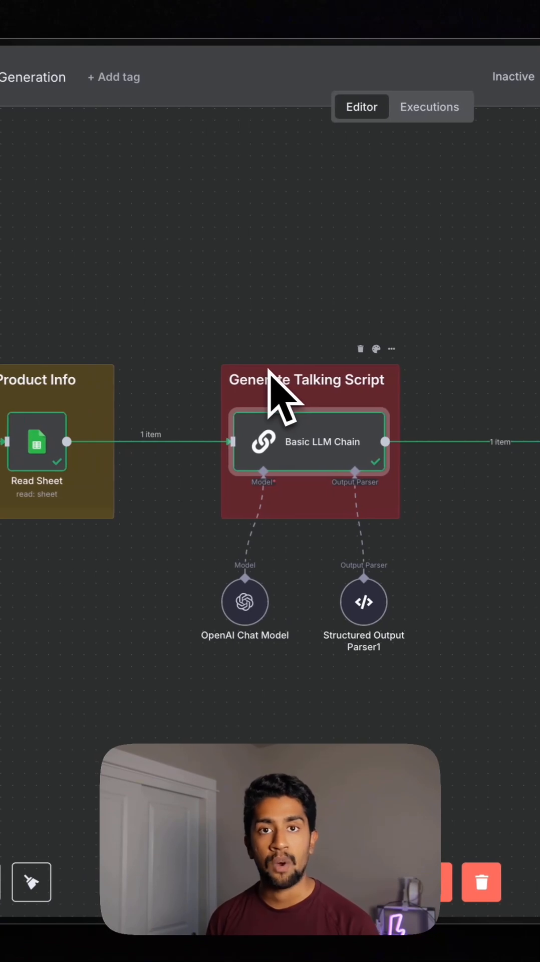
mouse_move(318, 414)
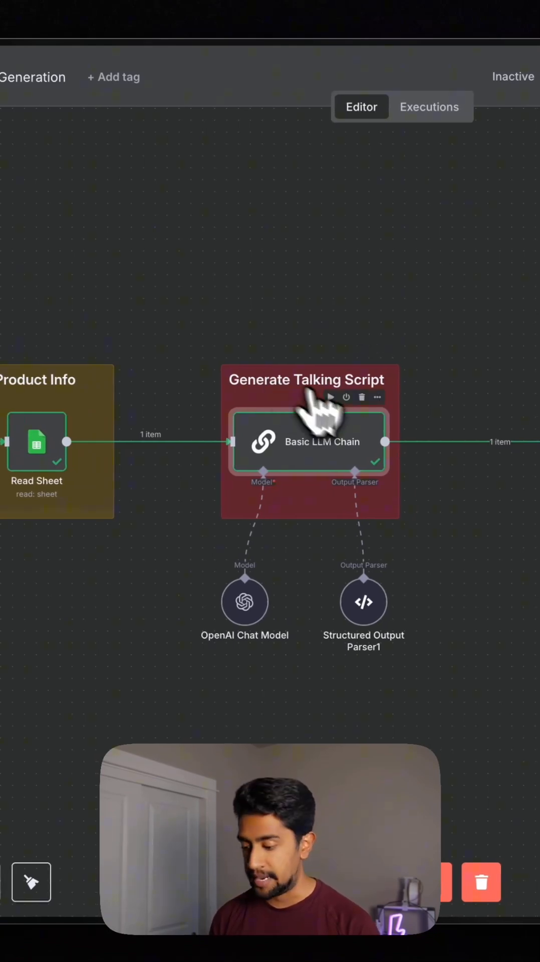
- Play a second generated 30-second video of actor Victoria with her dog, showing its details and transcript
double_click(309, 442)
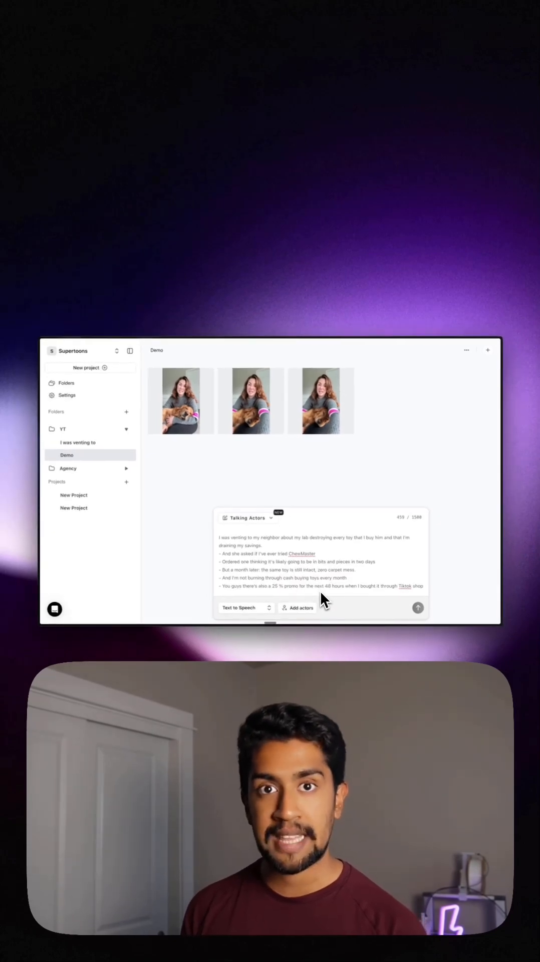
click(298, 607)
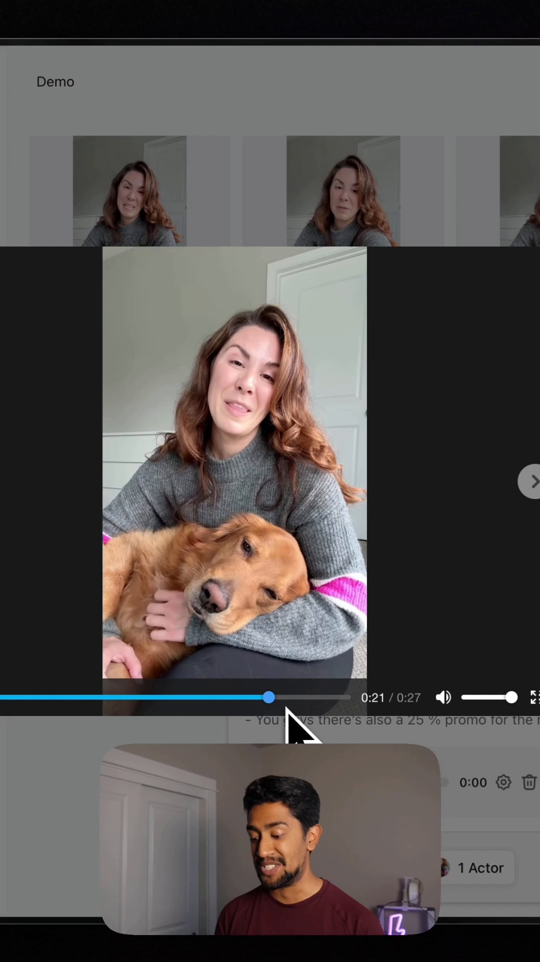
click(530, 481)
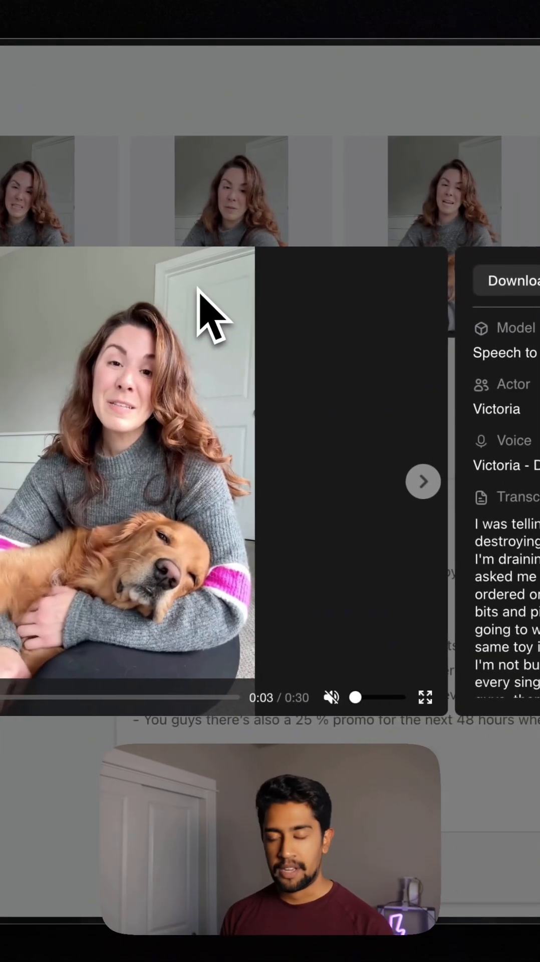